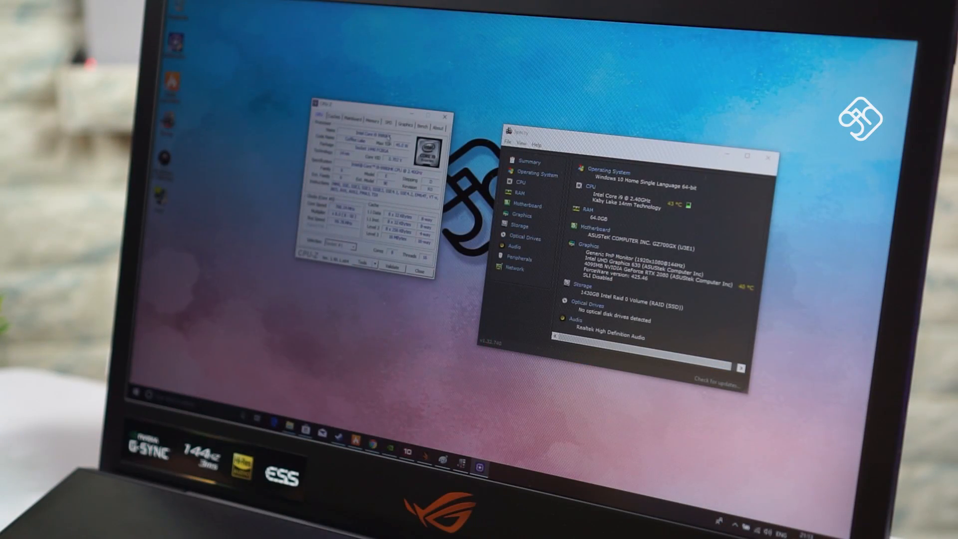
# Switch CPU-Z to the Graphics tab to view the integrated GPU details
pyautogui.click(405, 126)
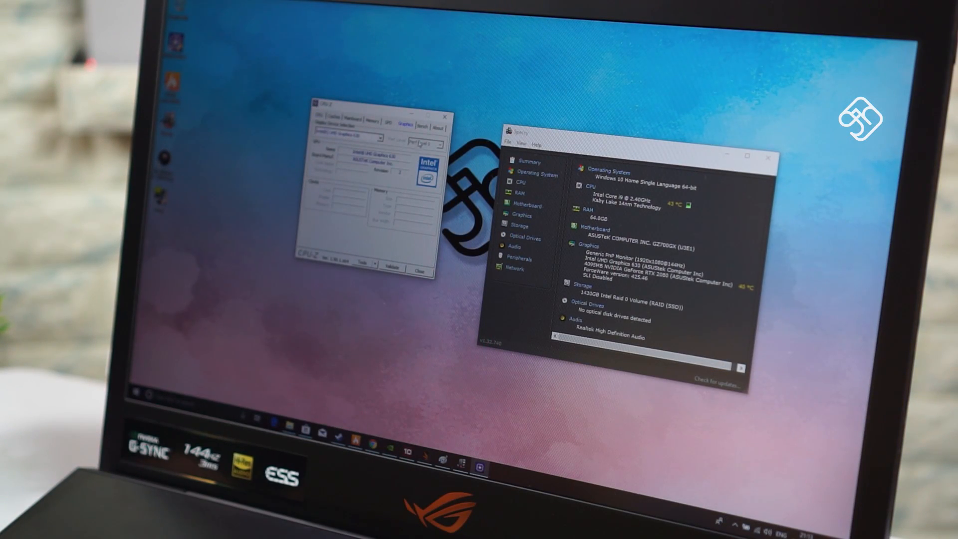
pyautogui.click(420, 127)
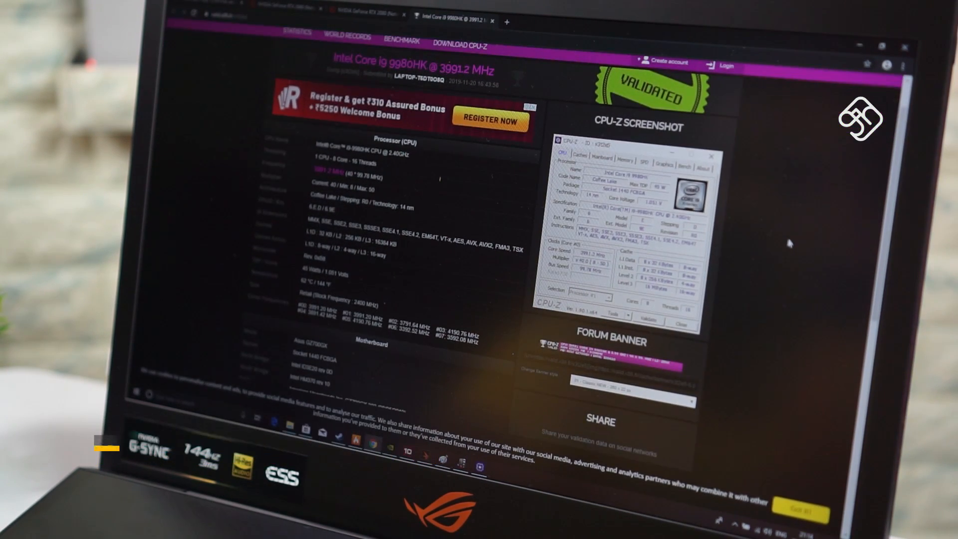
# Scroll the i9-9980HK validation page down to the motherboard and memory details
pyautogui.scroll(-3)
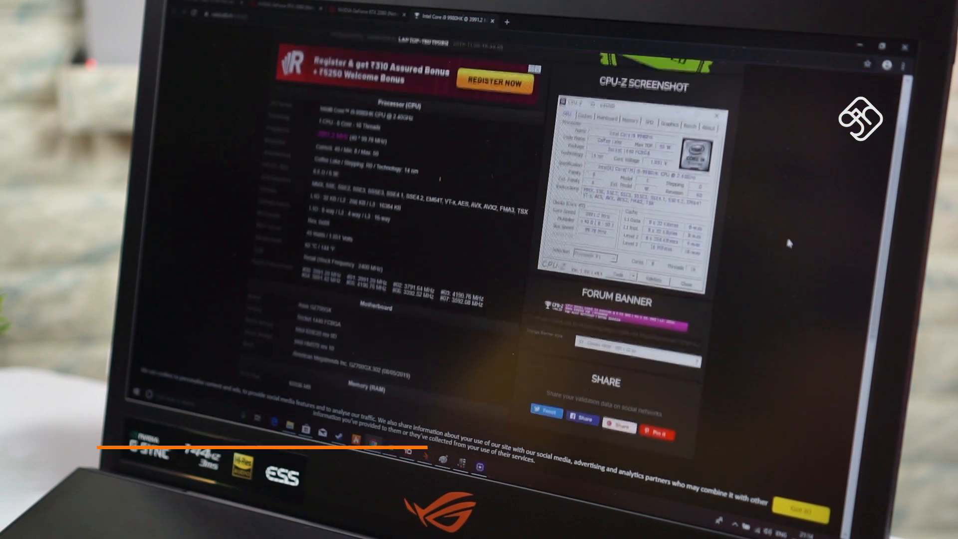